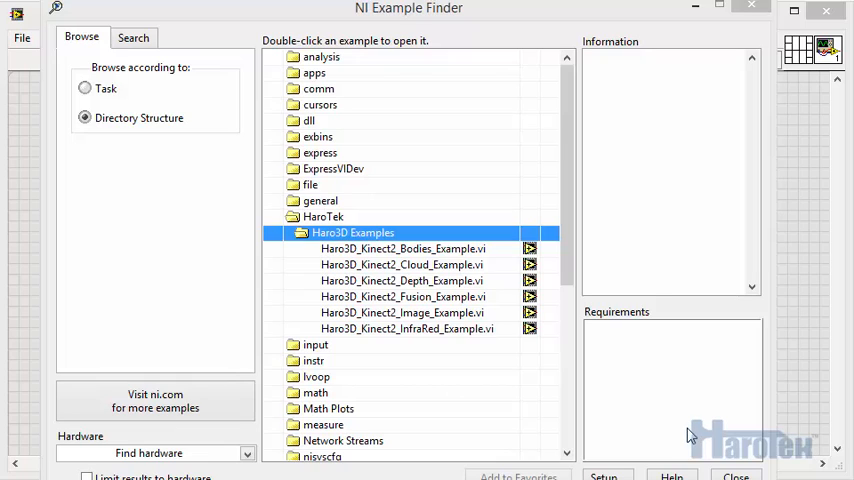
{"action": "mouse_move", "coordinate": [493, 240]}
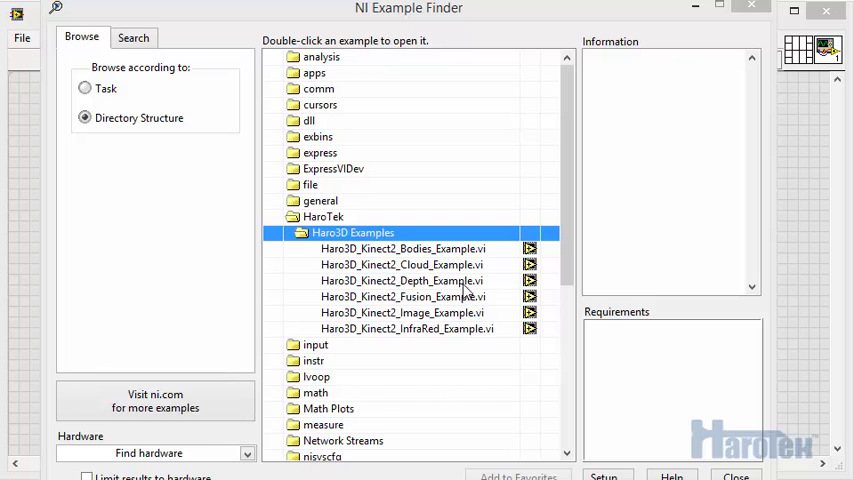
Step: Open Haro3D_Kinect2_Depth_Example.vi from the Haro3D examples in Example Finder
{"action": "double_click", "coordinate": [403, 280]}
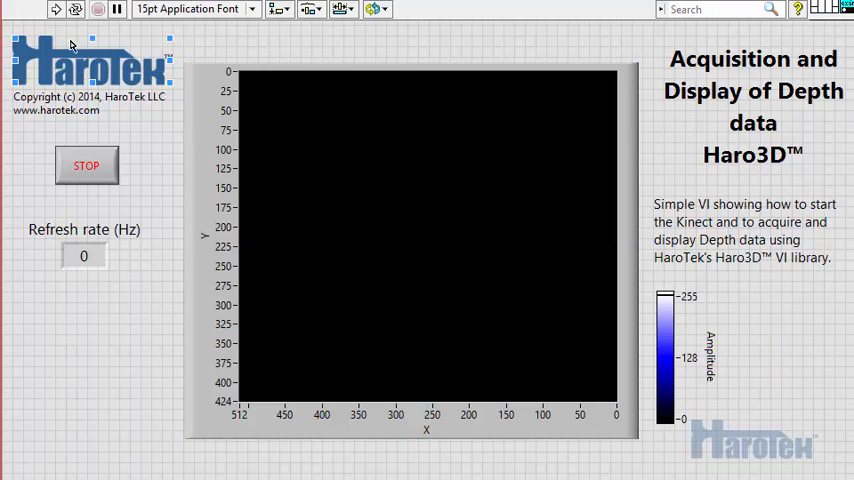
{"action": "mouse_move", "coordinate": [52, 18]}
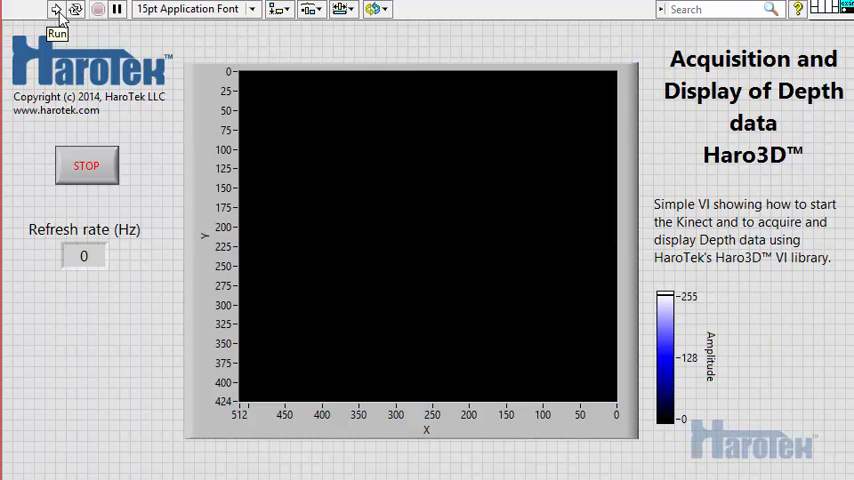
Step: Run the Depth example VI so live Kinect depth imagery streams at about 33 Hz
{"action": "left_click", "coordinate": [49, 12]}
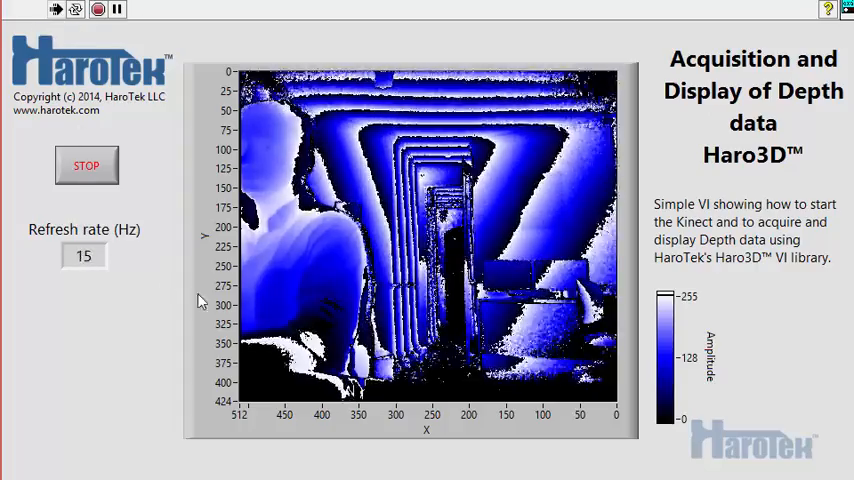
{"action": "type", "text": "33"}
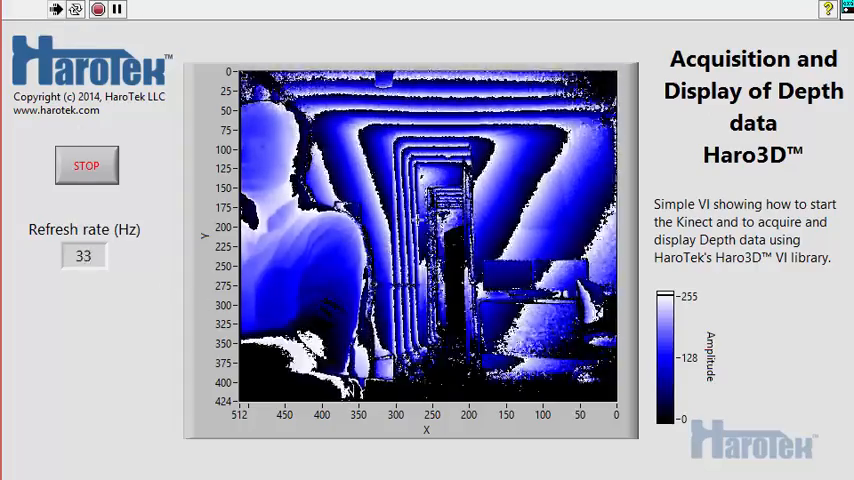
{"action": "mouse_move", "coordinate": [480, 274]}
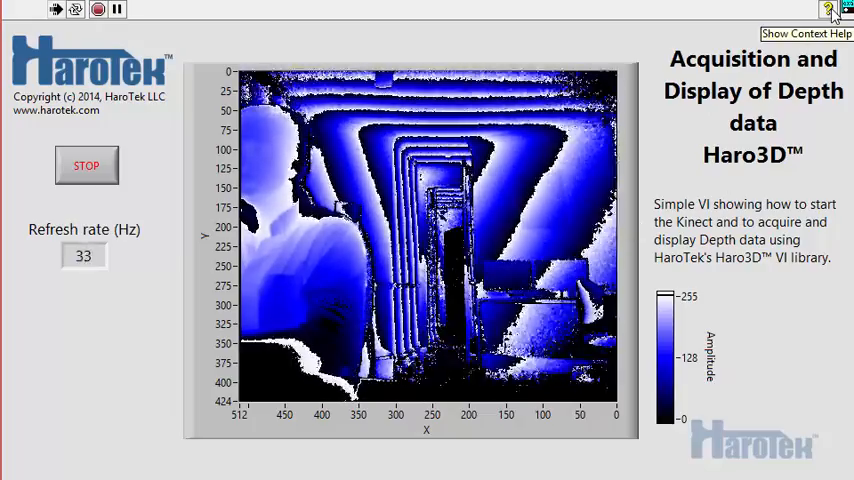
Step: Open the Haro3D manual's Depth example page through the Context Help Detailed help link
{"action": "left_click", "coordinate": [833, 8]}
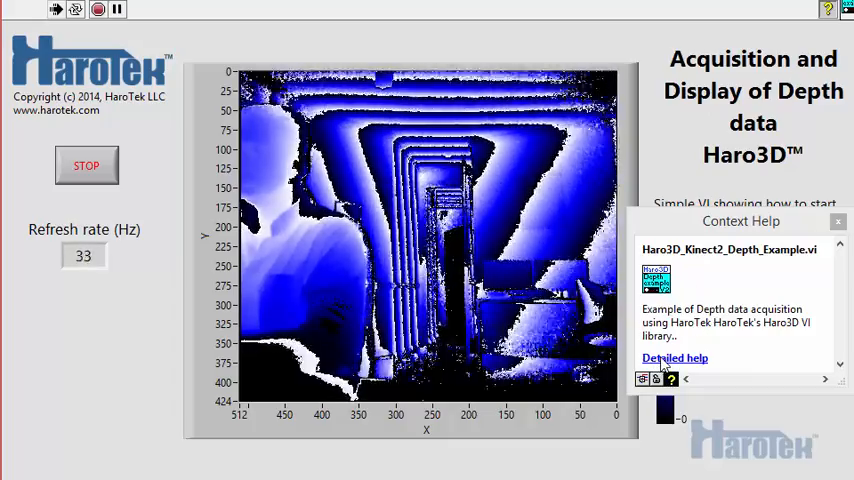
{"action": "left_click", "coordinate": [674, 357]}
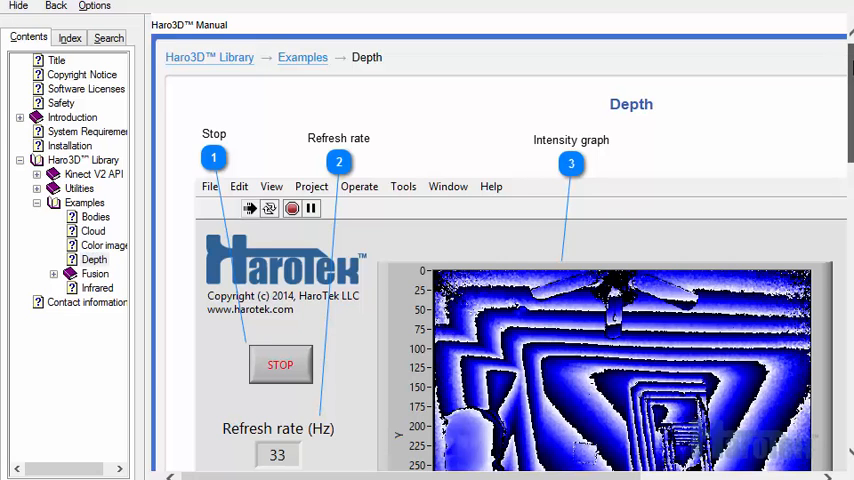
Step: Read the Depth page, then view the Bodies example page and its 3D picture description
{"action": "scroll", "scroll_direction": "down", "scroll_amount": 3}
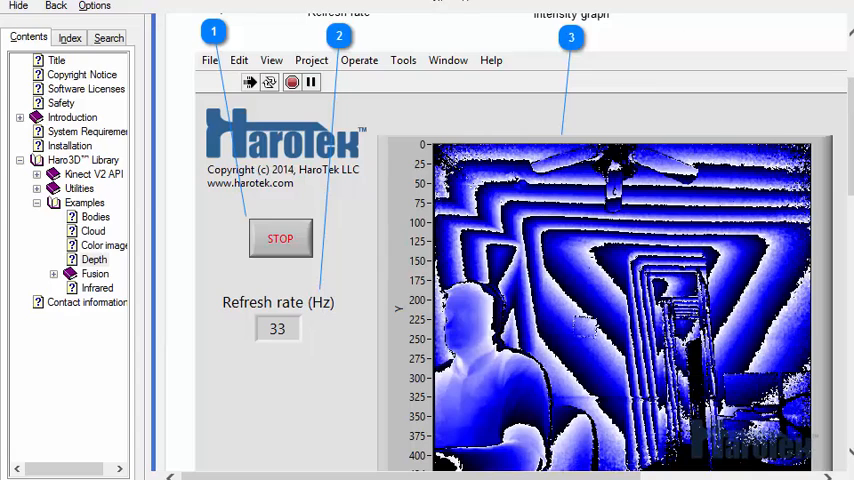
{"action": "mouse_move", "coordinate": [348, 57]}
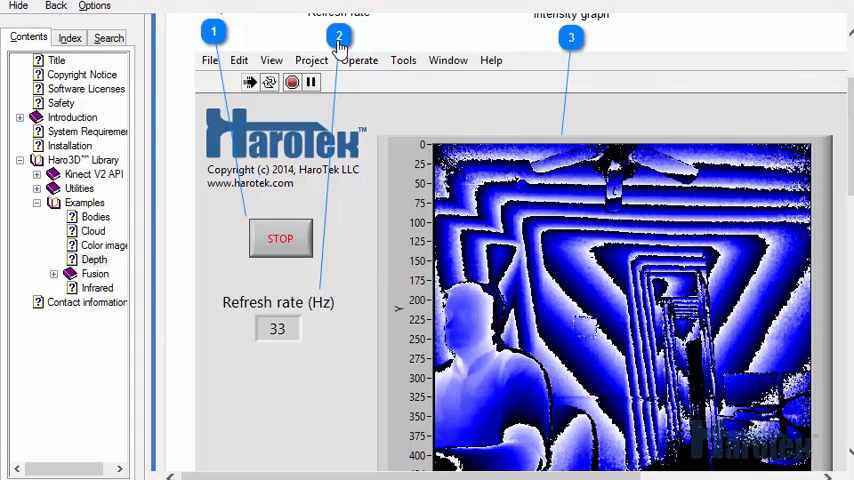
{"action": "scroll", "scroll_direction": "down", "scroll_amount": 3}
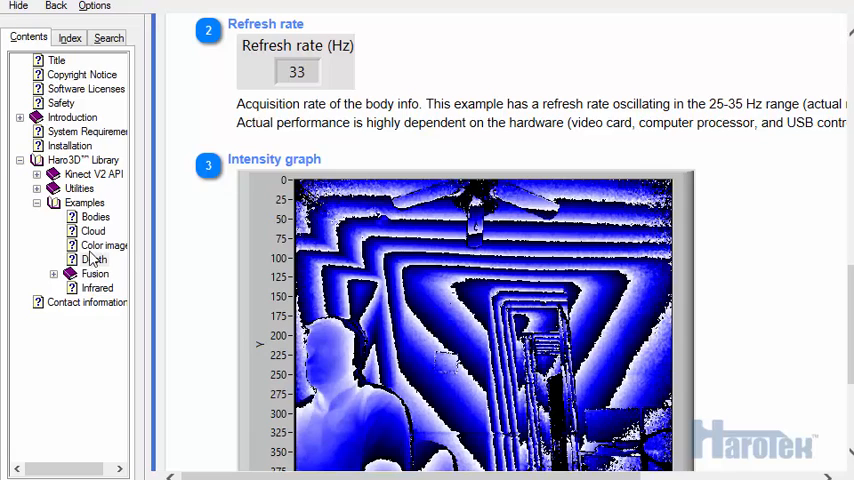
{"action": "left_click", "coordinate": [95, 216]}
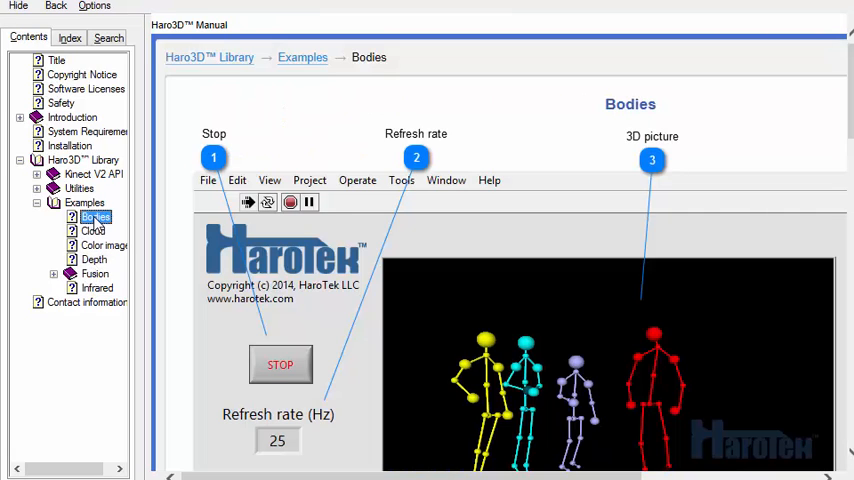
{"action": "mouse_move", "coordinate": [651, 162]}
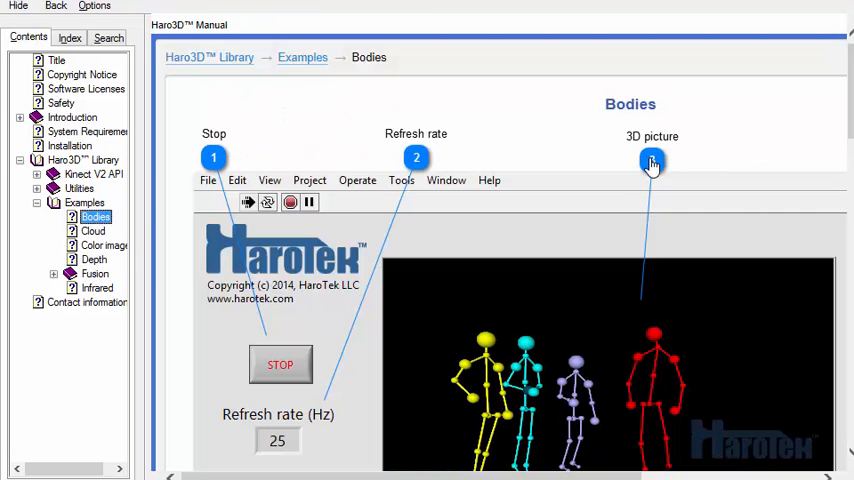
{"action": "left_click", "coordinate": [651, 162]}
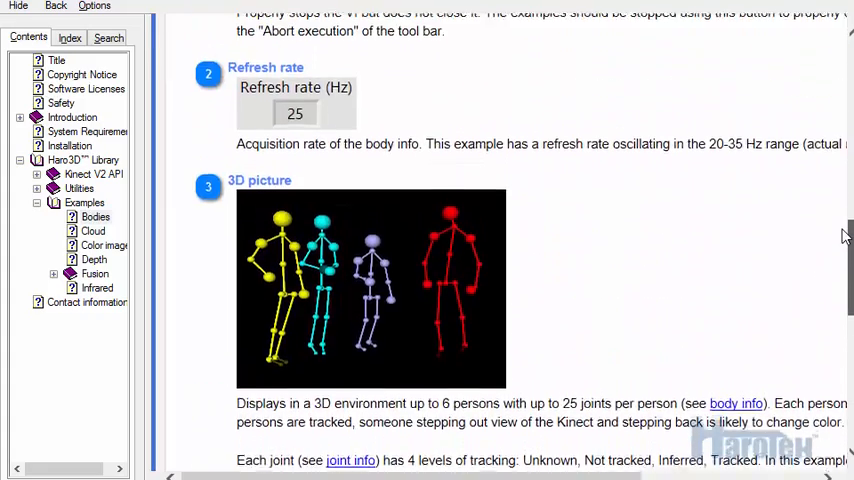
{"action": "scroll", "scroll_direction": "up", "scroll_amount": 3}
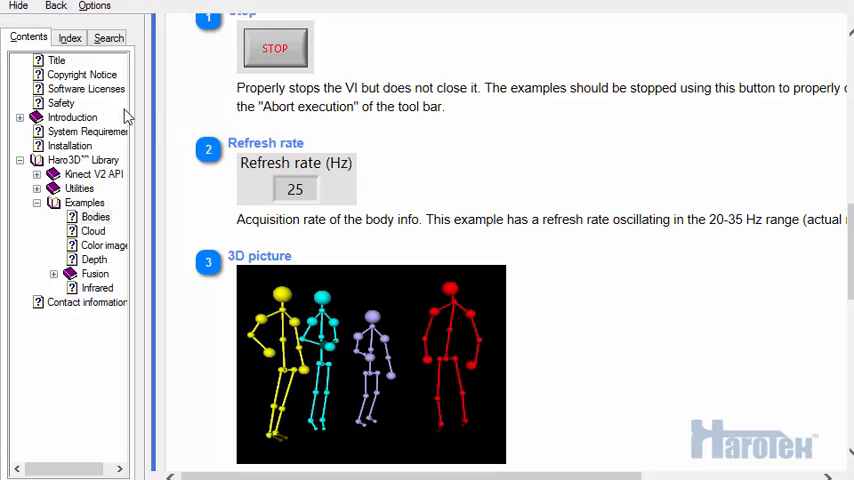
Step: Browse the System Requirements page, then open the Kinect V2 Installation page
{"action": "left_click", "coordinate": [88, 131]}
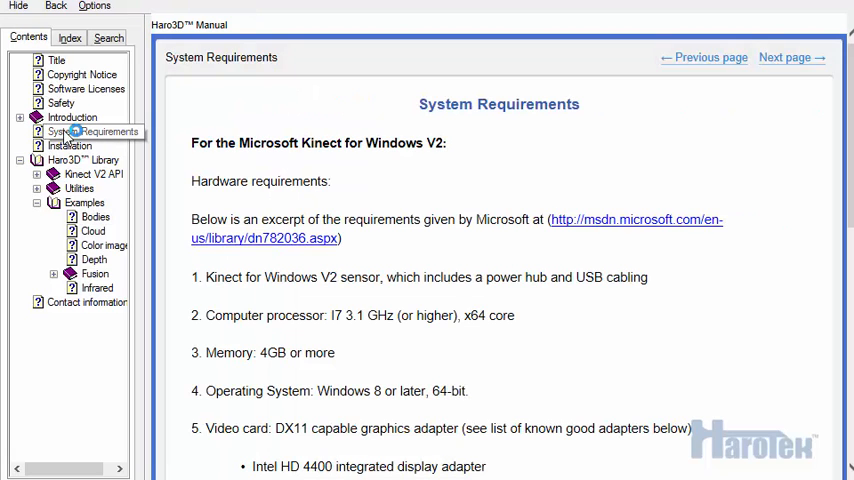
{"action": "left_click", "coordinate": [90, 131]}
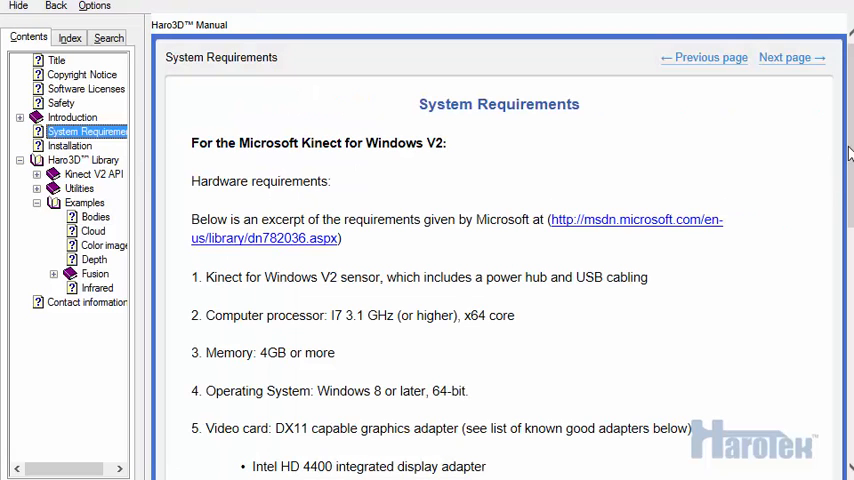
{"action": "scroll", "scroll_direction": "down", "scroll_amount": 3}
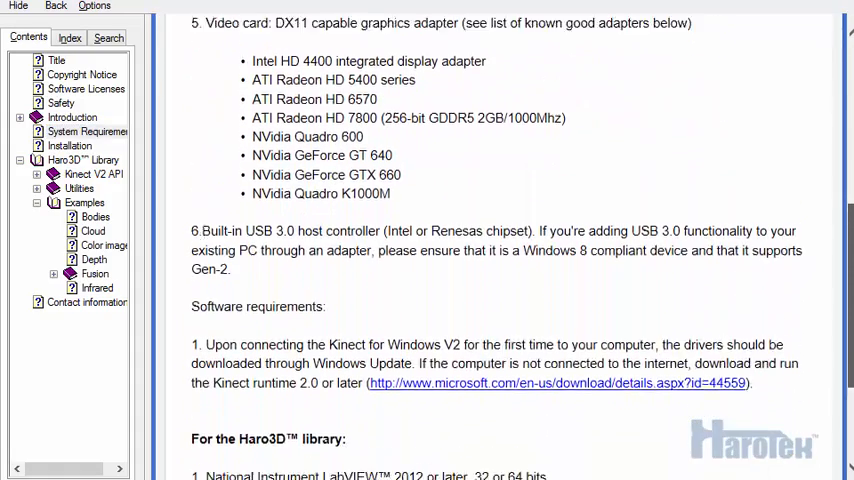
{"action": "scroll", "scroll_direction": "up", "scroll_amount": 3}
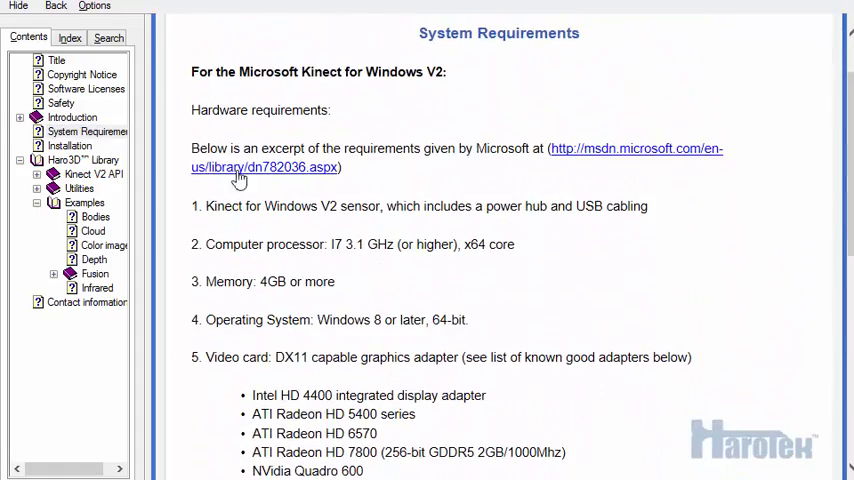
{"action": "left_click", "coordinate": [69, 145]}
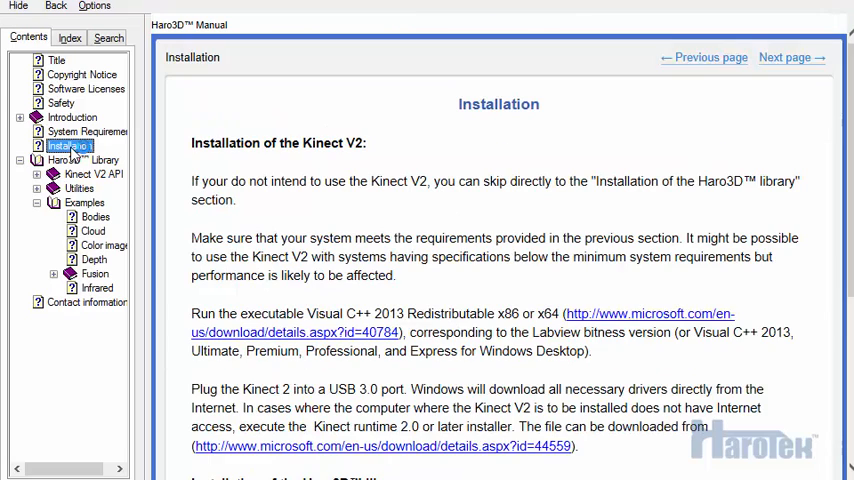